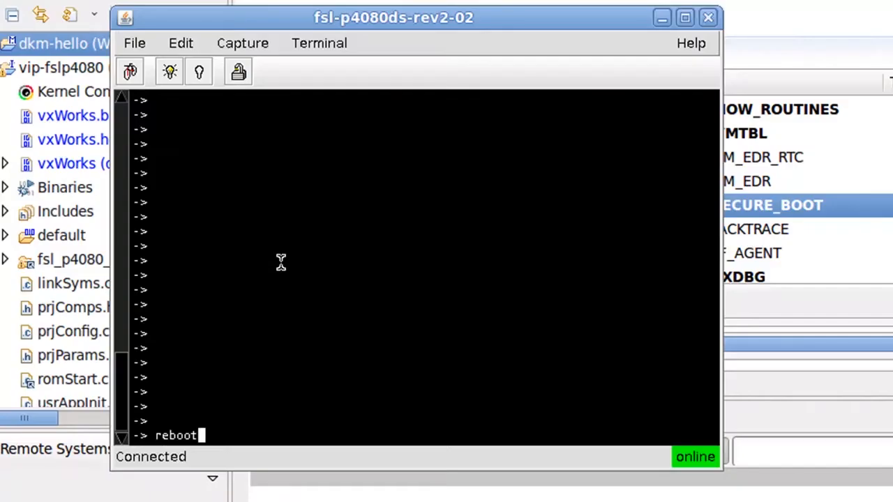
# Reboot the P4080 target and wait for the fresh VxWorks 6.9 SMP shell prompt.
pyautogui.press('Return')
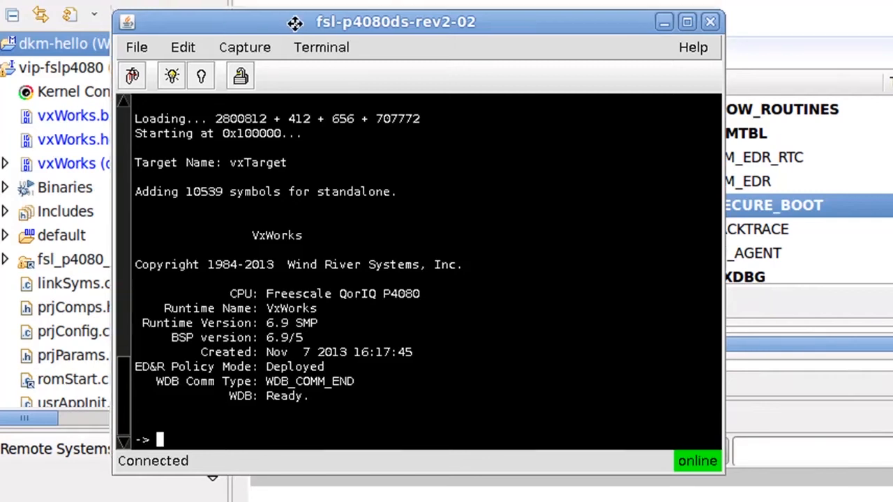
pyautogui.moveTo(396, 21); pyautogui.dragTo(490, 99)
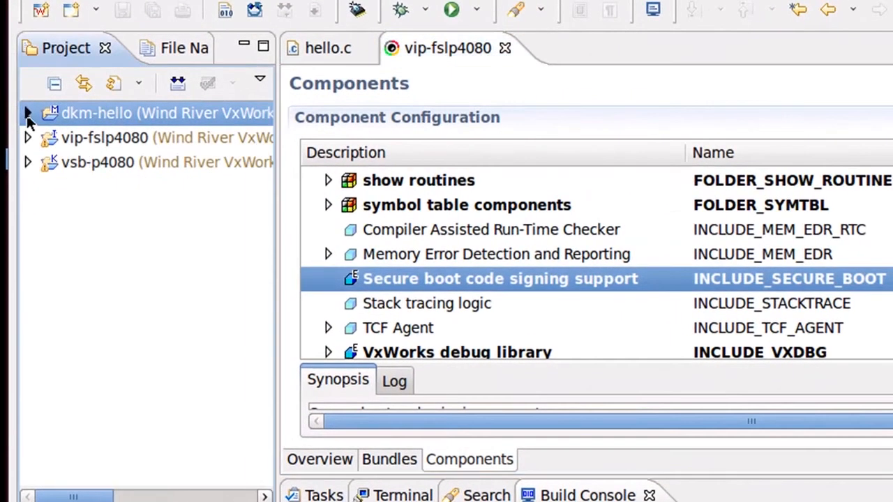
# Change hello.c's printf to "Hello. I have no signature." and build dkm-hello.
pyautogui.click(28, 113)
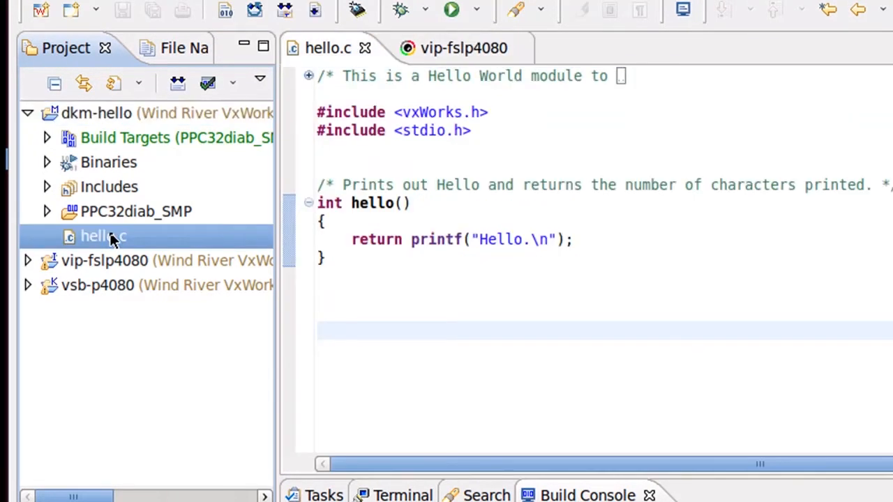
pyautogui.moveTo(361, 210)
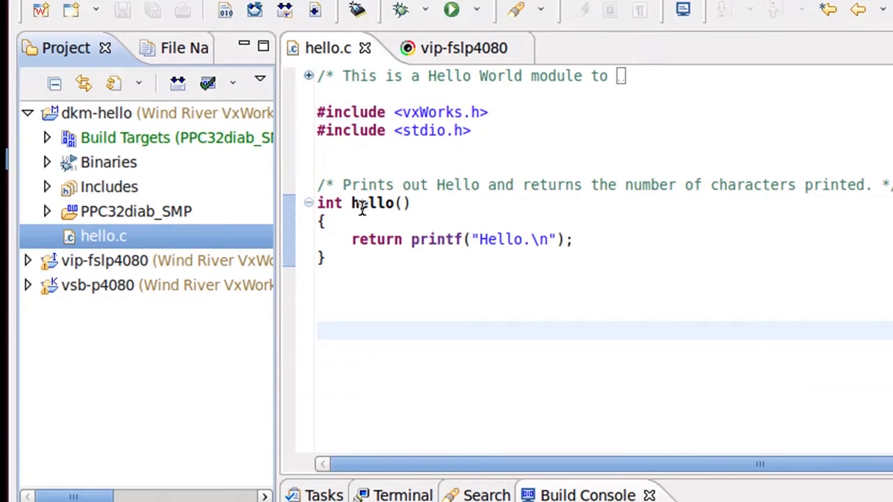
pyautogui.doubleClick(372, 203)
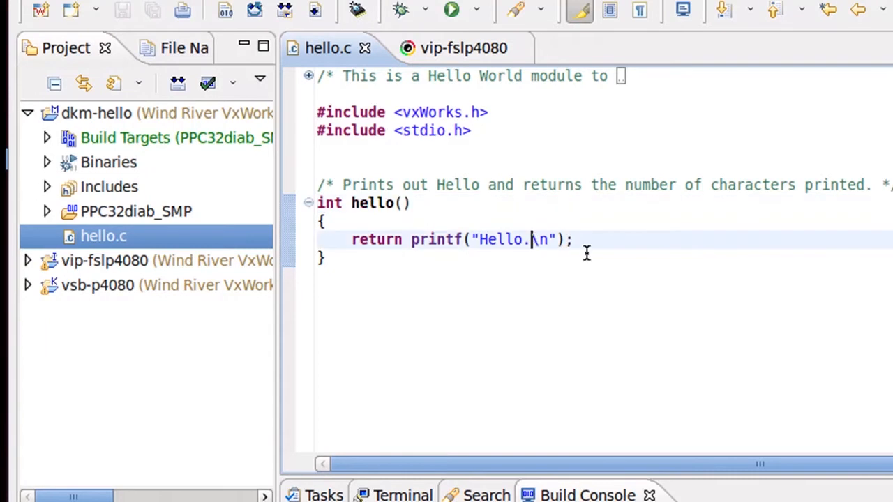
pyautogui.write('I have no')
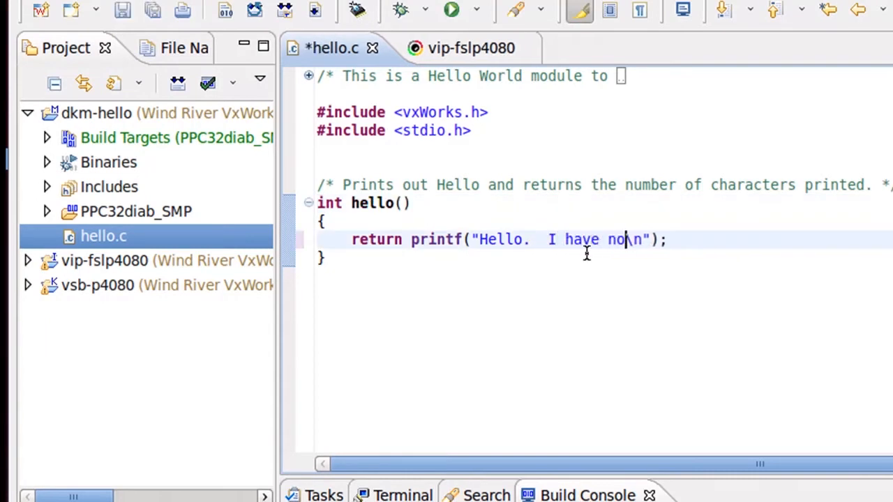
pyautogui.write('signat')
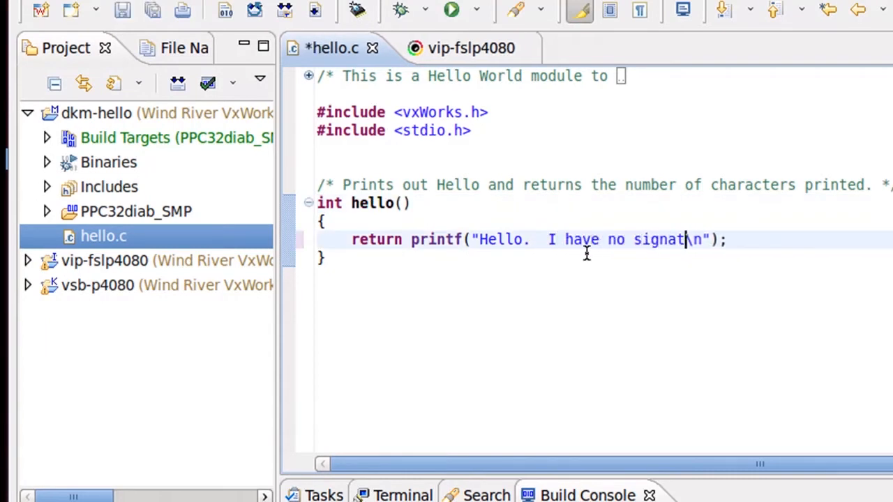
pyautogui.write('ure.\\n");')
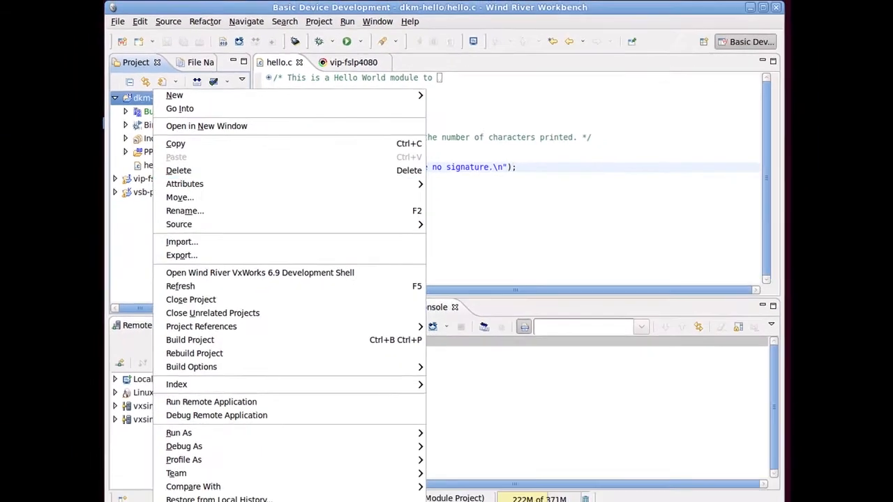
pyautogui.click(190, 339)
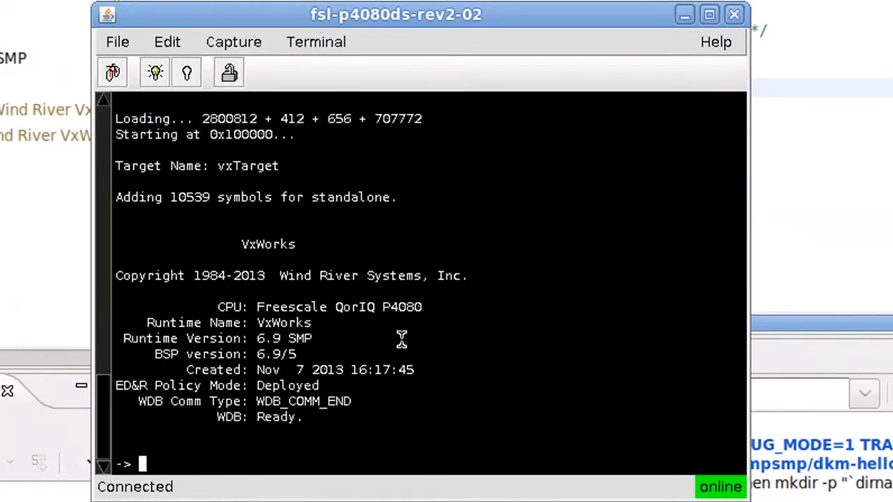
# Load unsigned dkm-hello.out, which fails signature validation, then try running hello.
pyautogui.write('ld < dkm')
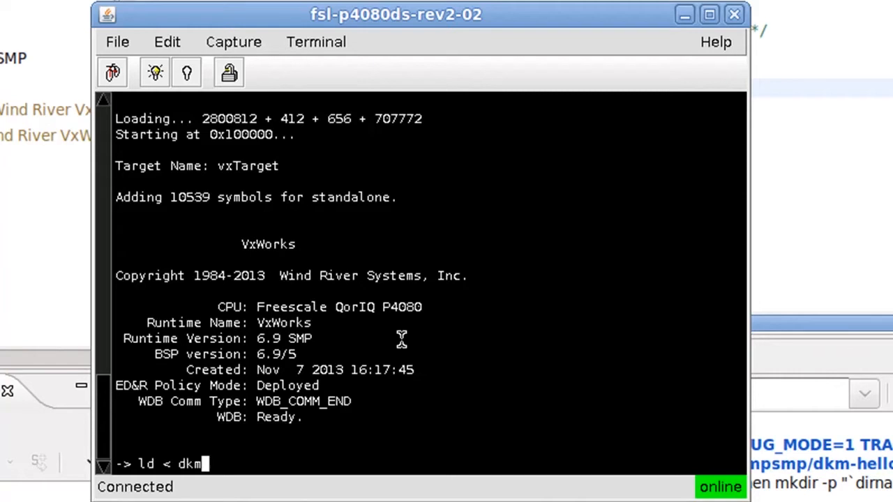
pyautogui.write('-hello.out')
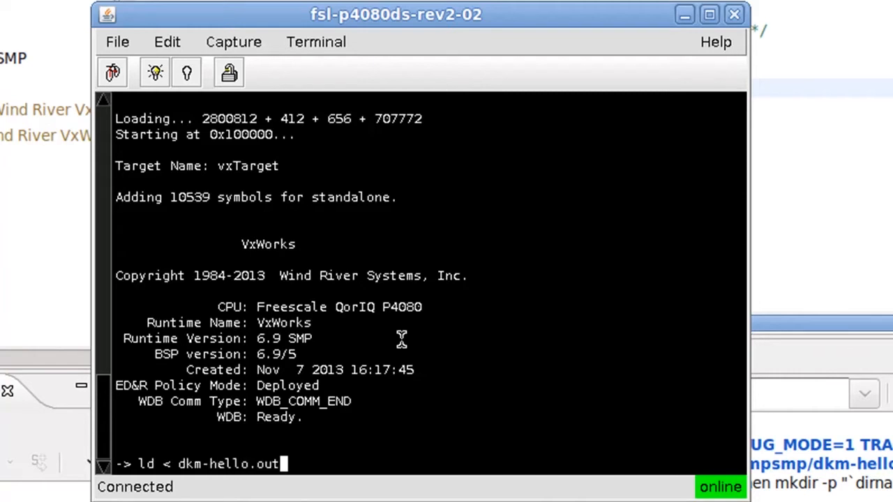
pyautogui.press('Return')
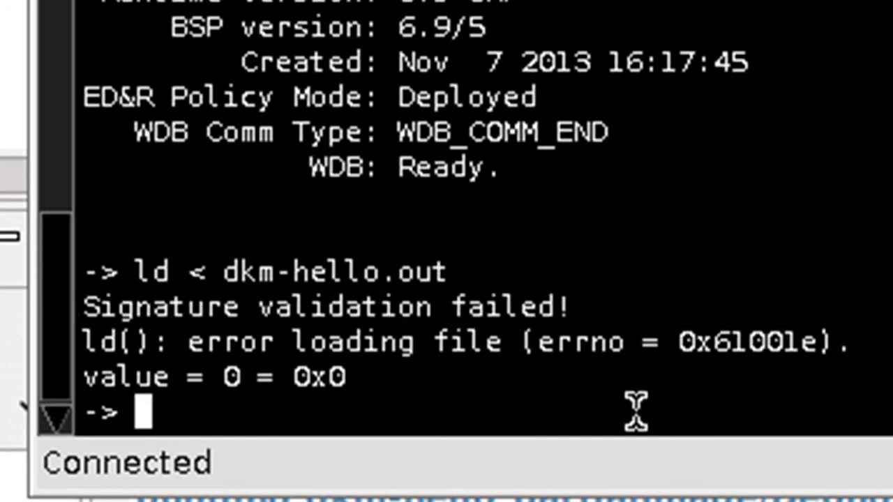
pyautogui.write('hel')
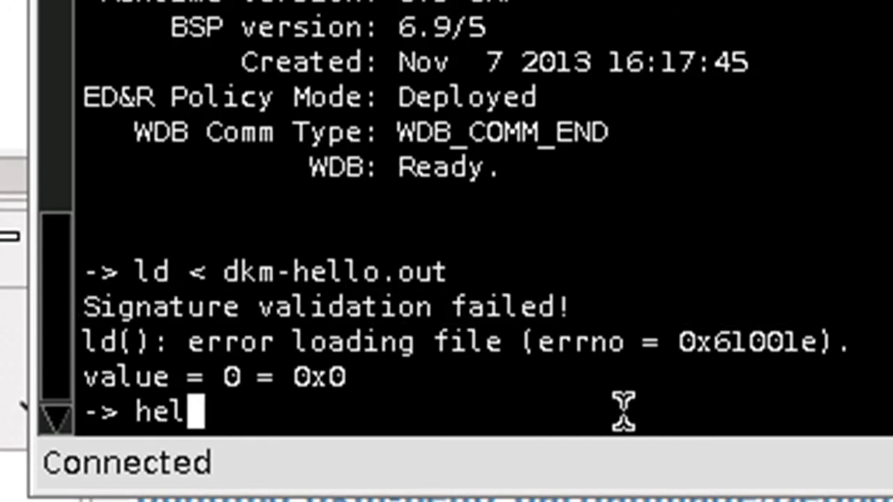
pyautogui.press('Return')
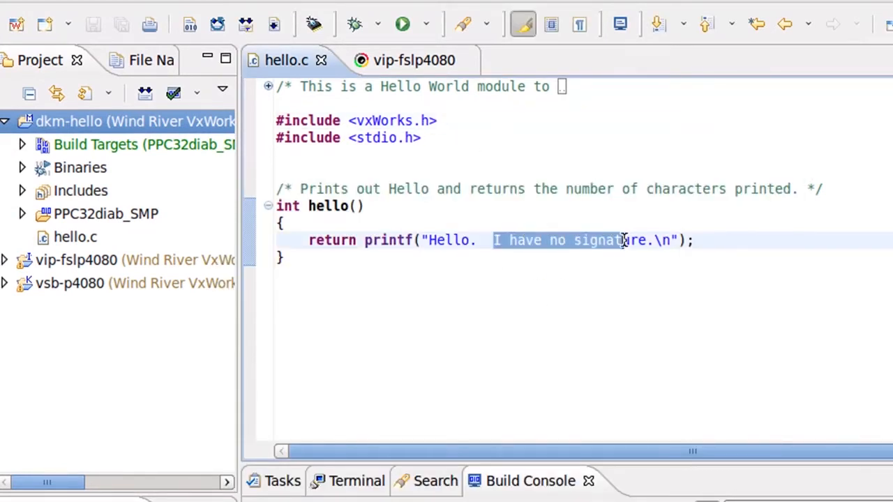
# Change the message to "Hello. I am signed." and rebuild dkm-hello.
pyautogui.write('I am')
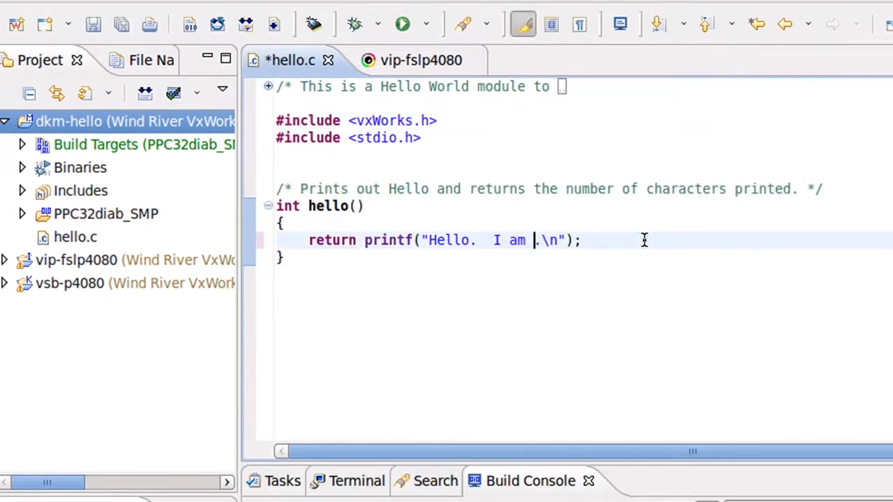
pyautogui.write('signed')
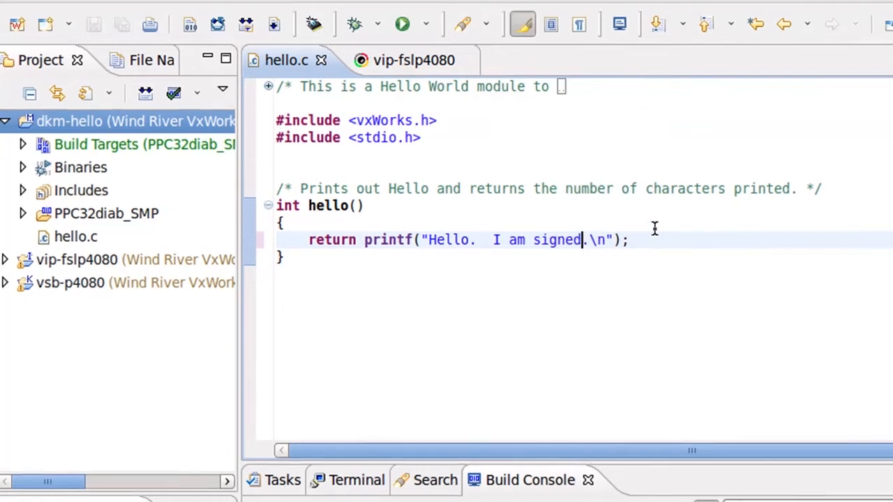
pyautogui.rightClick(136, 121)
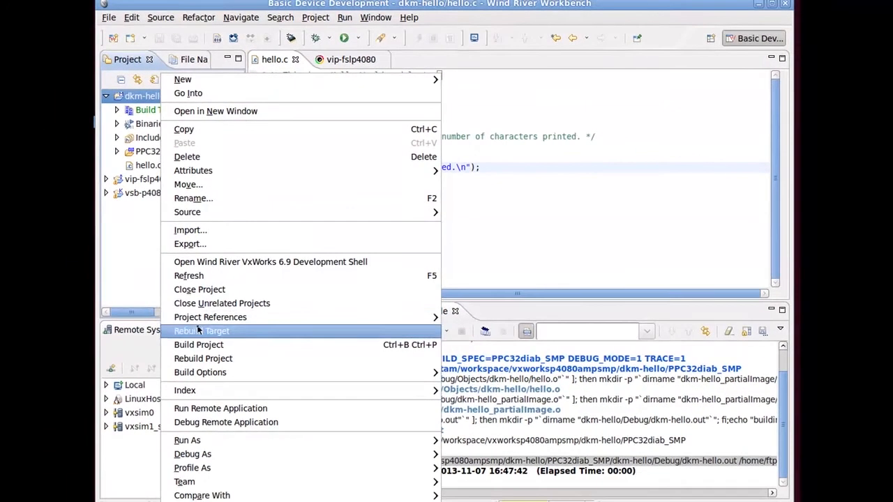
pyautogui.click(199, 345)
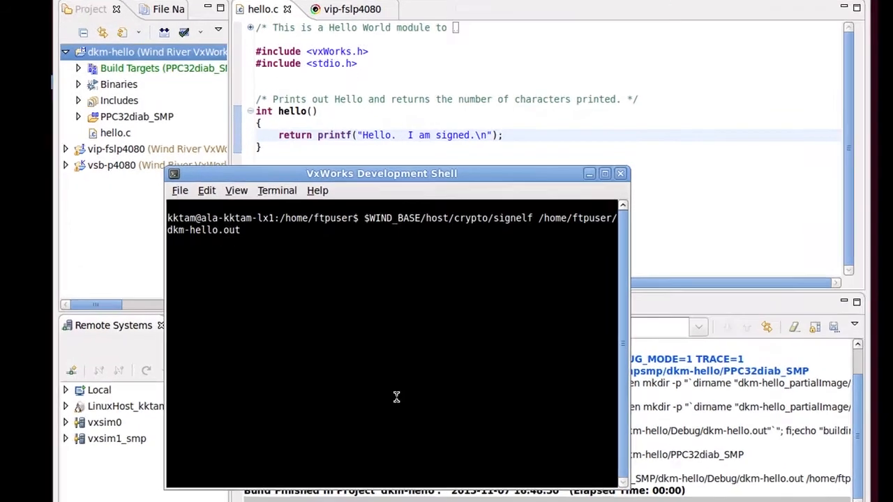
# Sign /home/ftpuser/dkm-hello.out with signelf, creating dkm-hello.out.signed, and list the home folder.
pyautogui.click(590, 173)
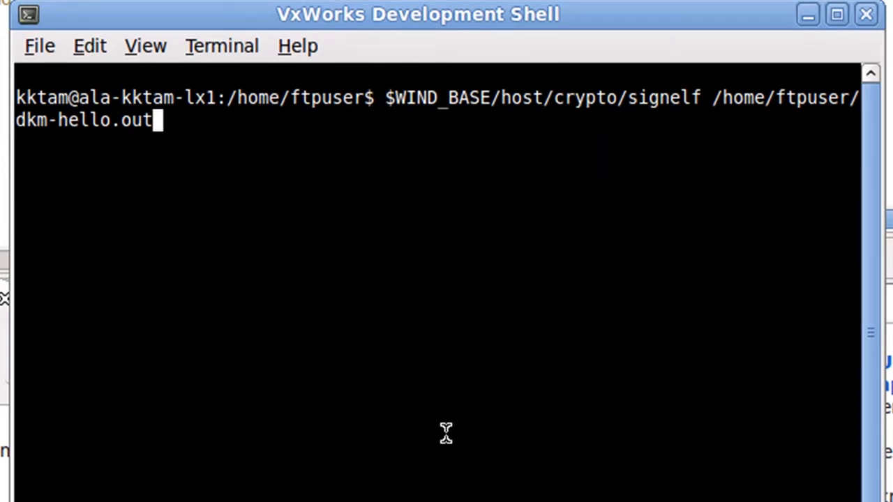
pyautogui.press('Return')
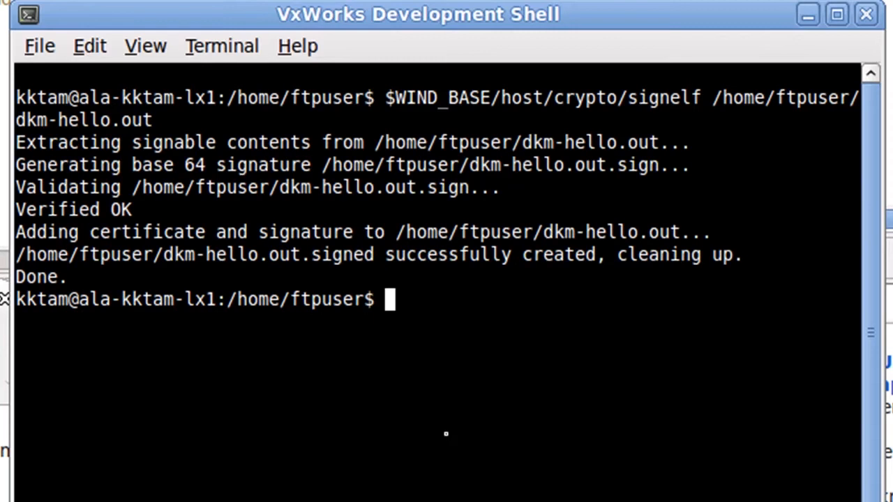
pyautogui.write('ls')
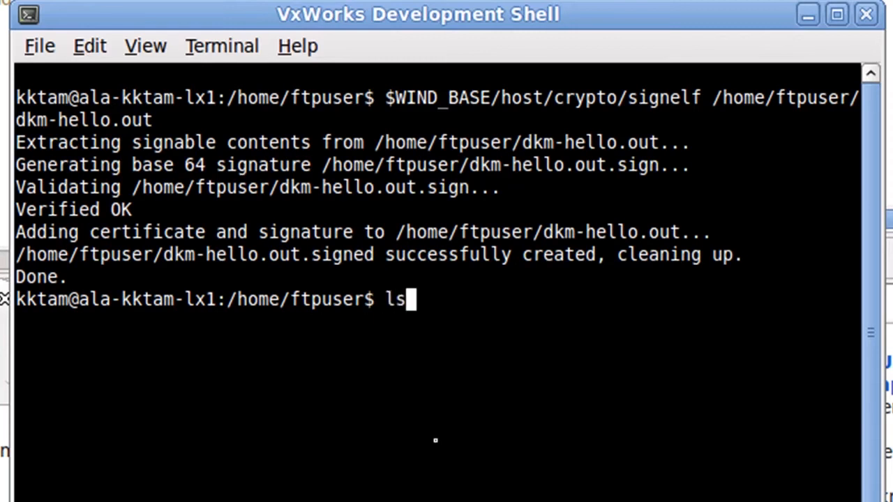
pyautogui.press('Return')
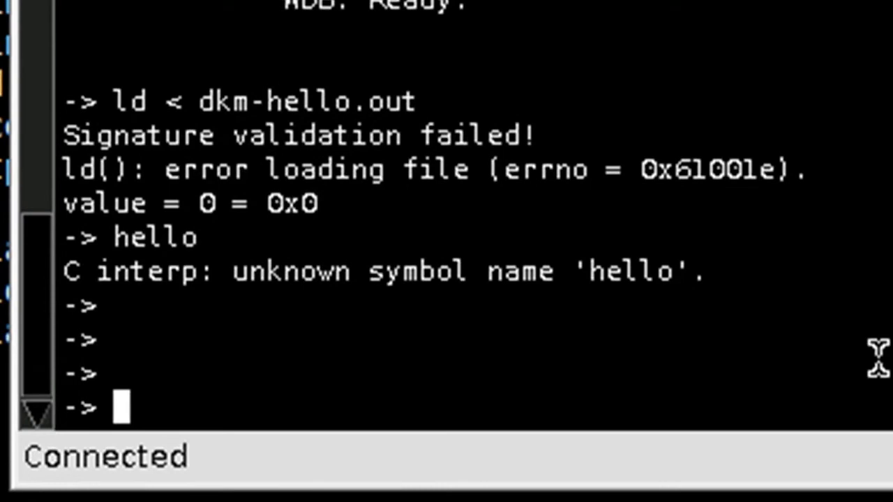
# Load dkm-hello.out.signed onto the target with ld.
pyautogui.write('ld < d')
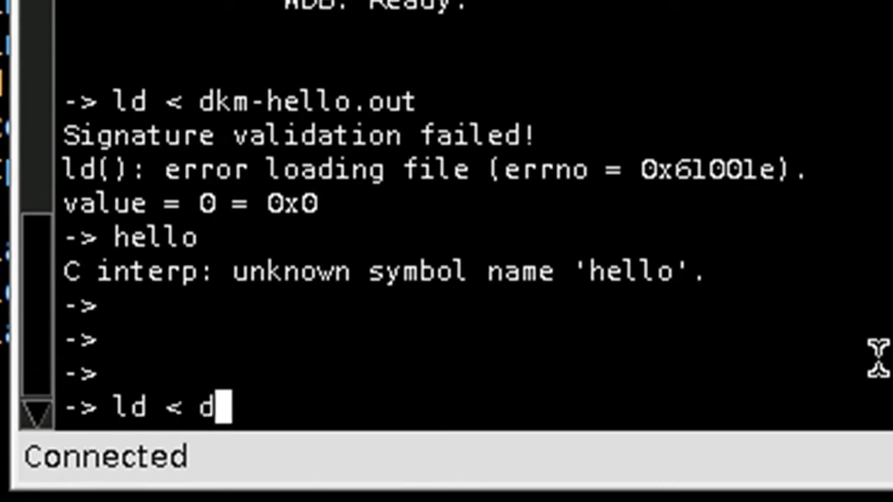
pyautogui.write('km-hello.out.s')
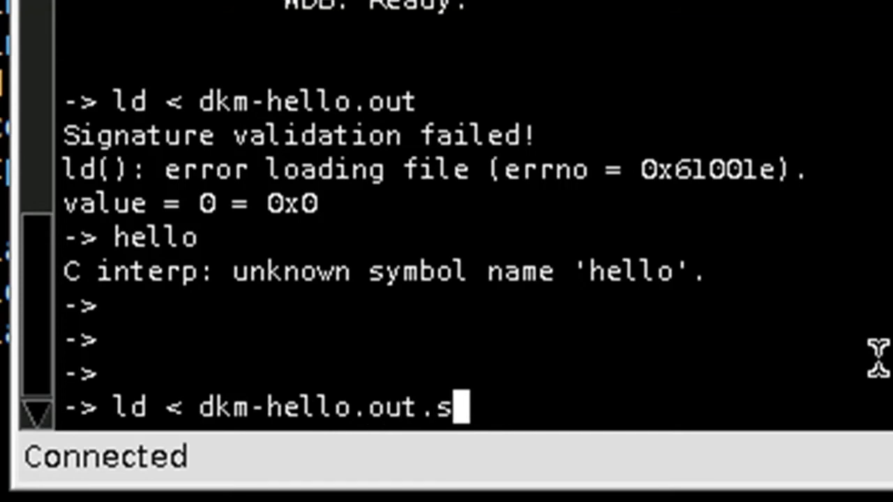
pyautogui.press('Return')
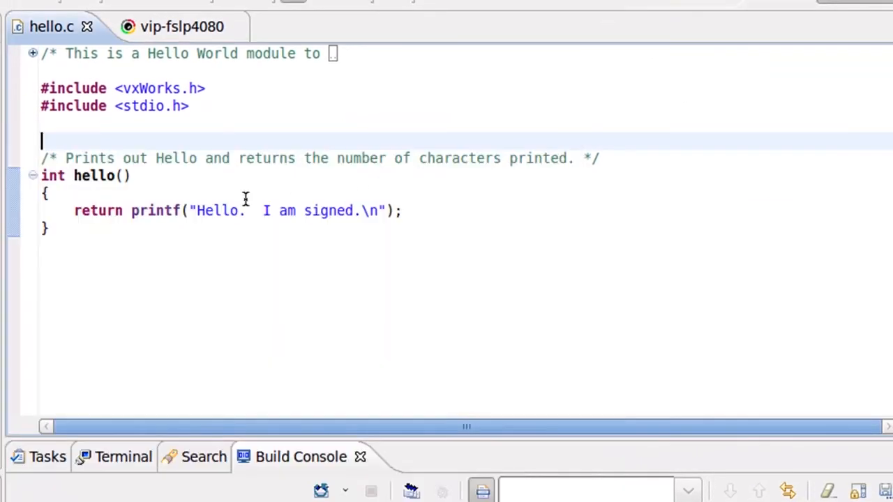
pyautogui.doubleClick(218, 211)
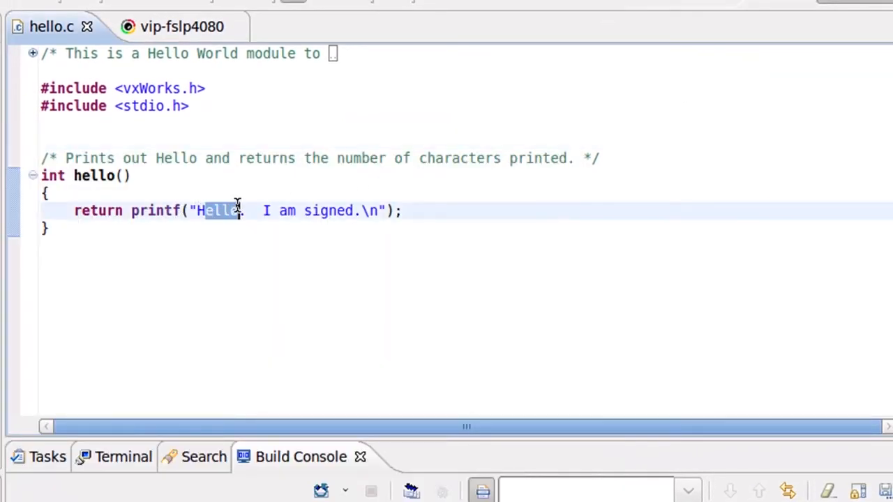
pyautogui.moveTo(418, 277)
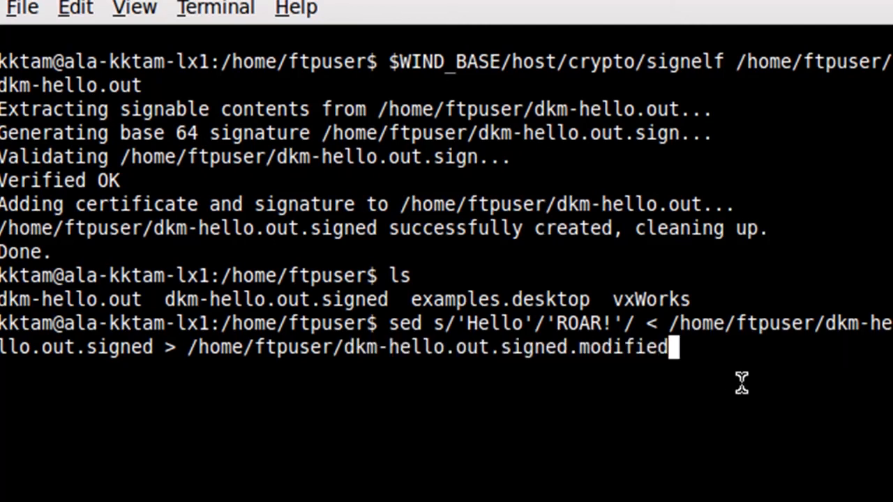
# Create dkm-hello.out.signed.modified with sed replacing Hello by ROAR!, and select it.
pyautogui.press('Return')
pyautogui.write('ls')
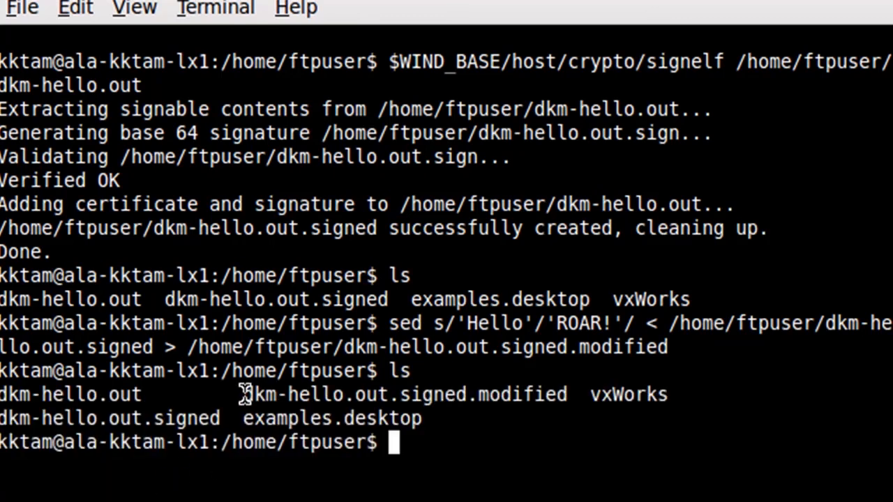
pyautogui.doubleClick(404, 394)
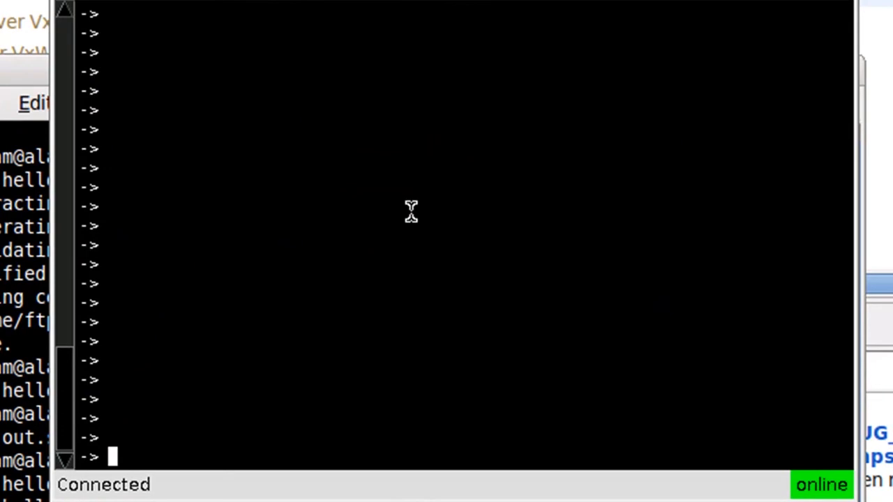
# Load dkm-hello.out.signed.modified, which fails validation, then run hello to print "Hello. I am signed.".
pyautogui.write('ld <')
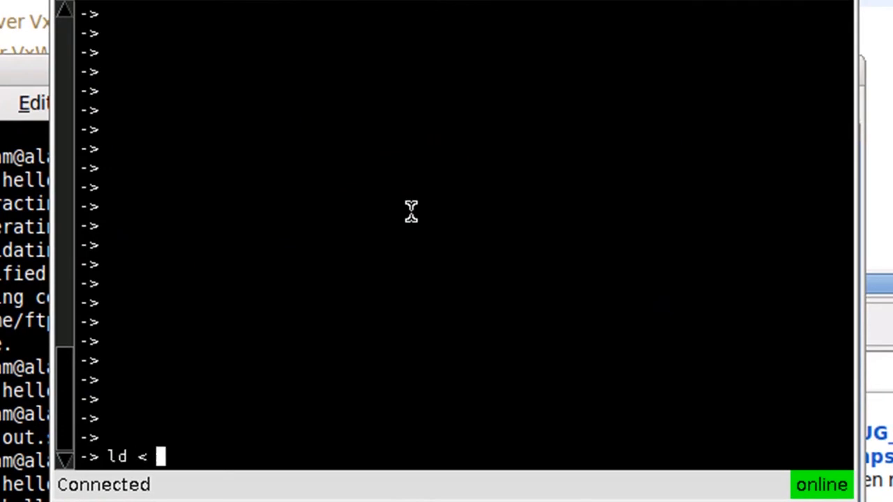
pyautogui.write('dkm-h')
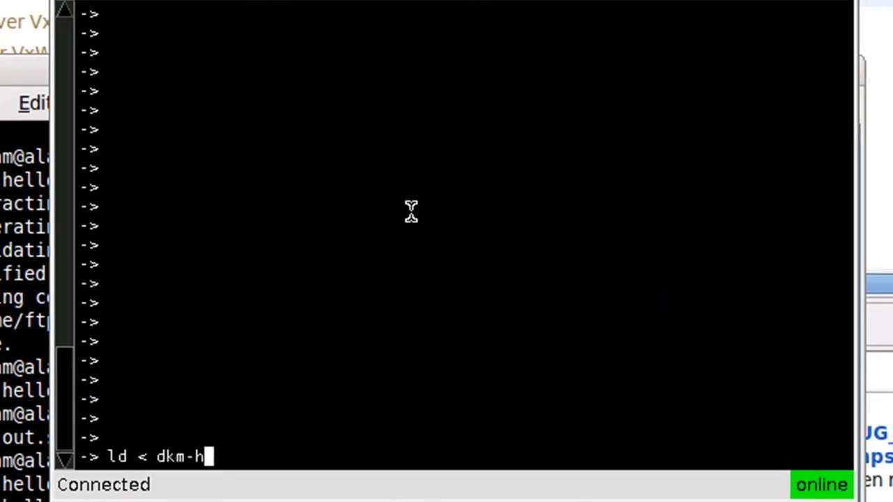
pyautogui.write('ello.out.signed.modified')
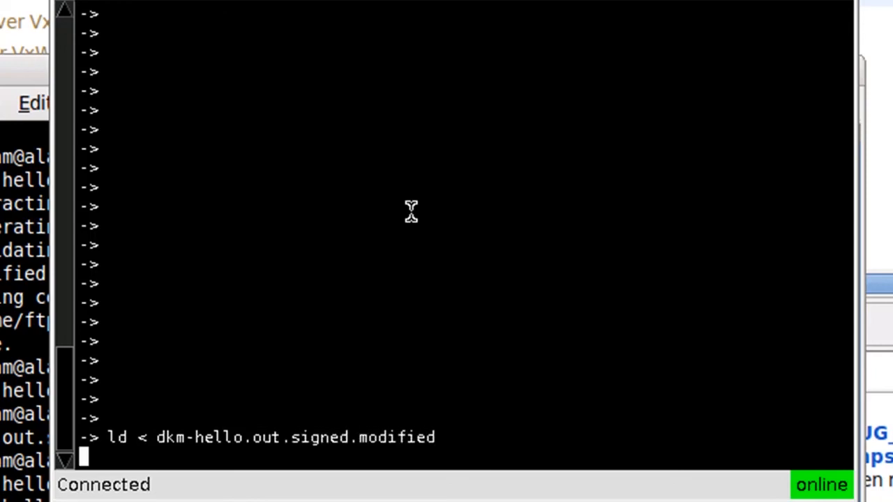
pyautogui.press('Return')
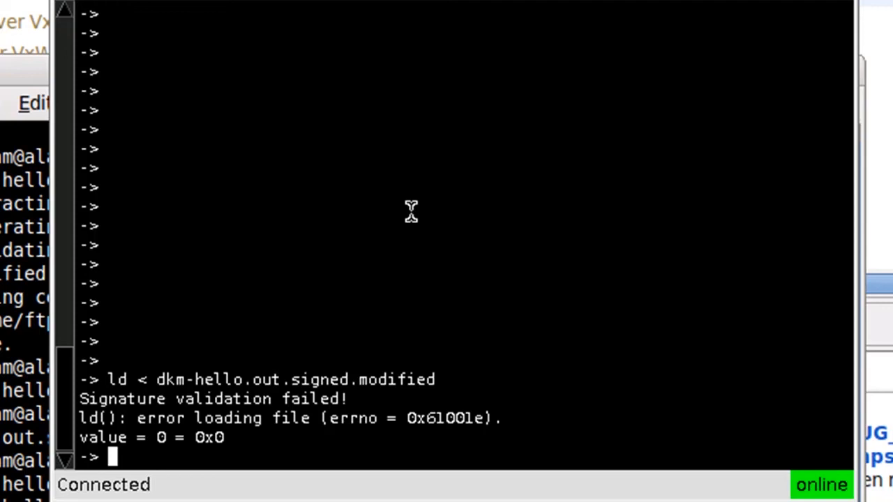
pyautogui.write('h')
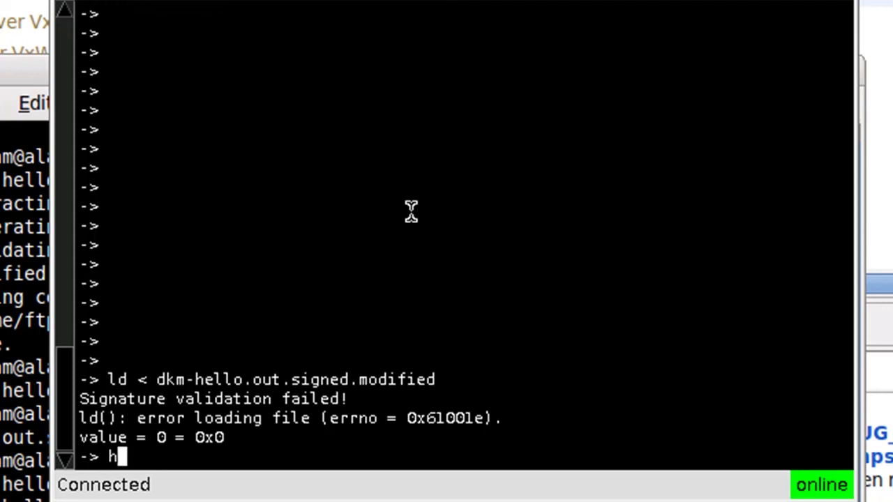
pyautogui.press('Return')
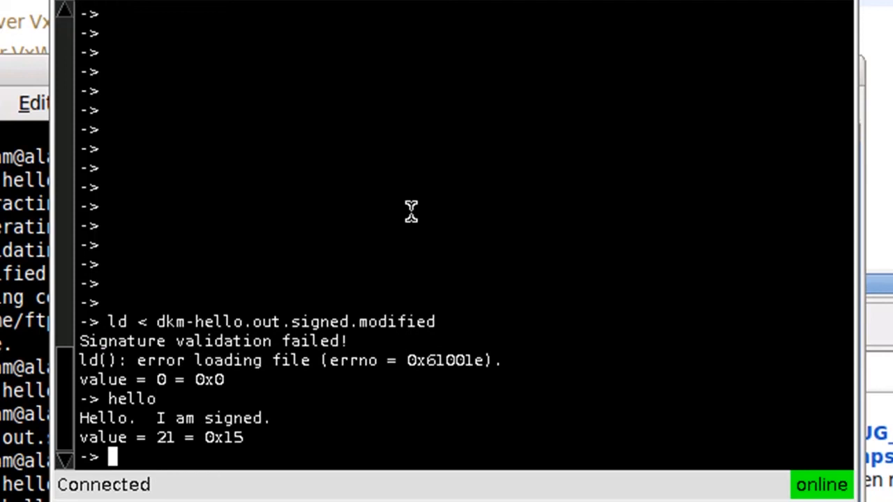